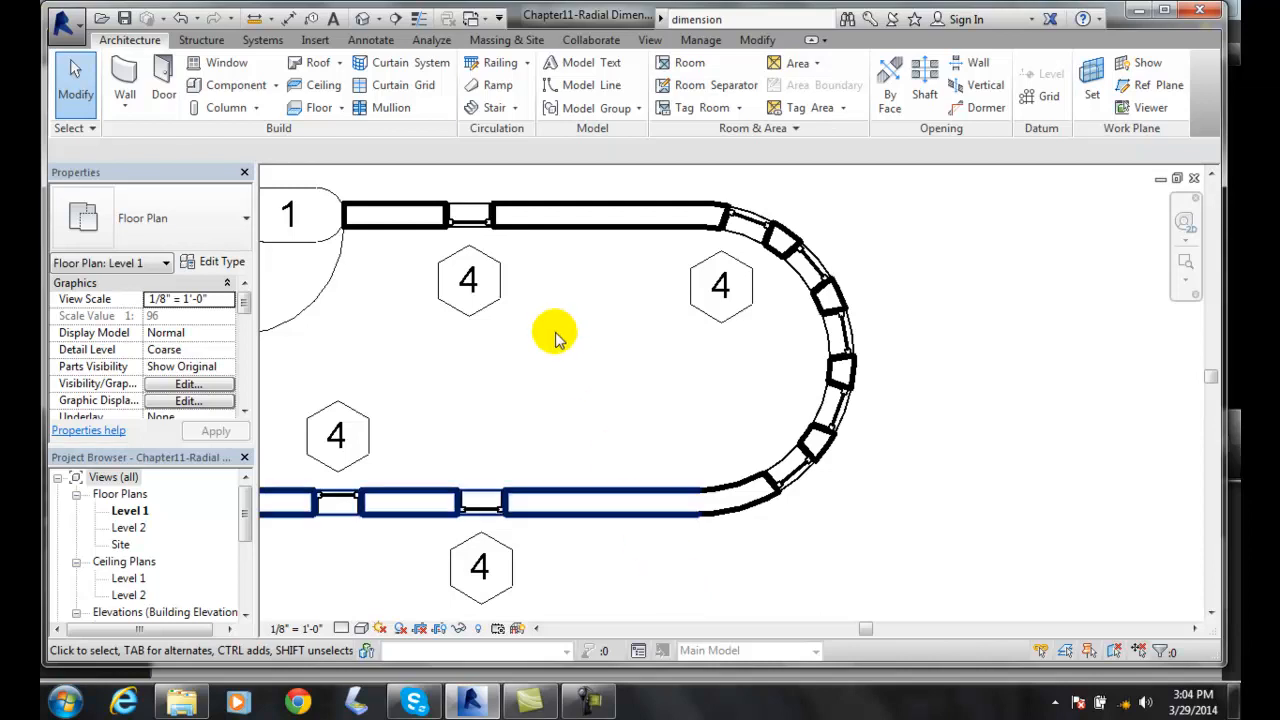
Start the Arc Length dimension tool from the Annotate ribbon.
click(372, 40)
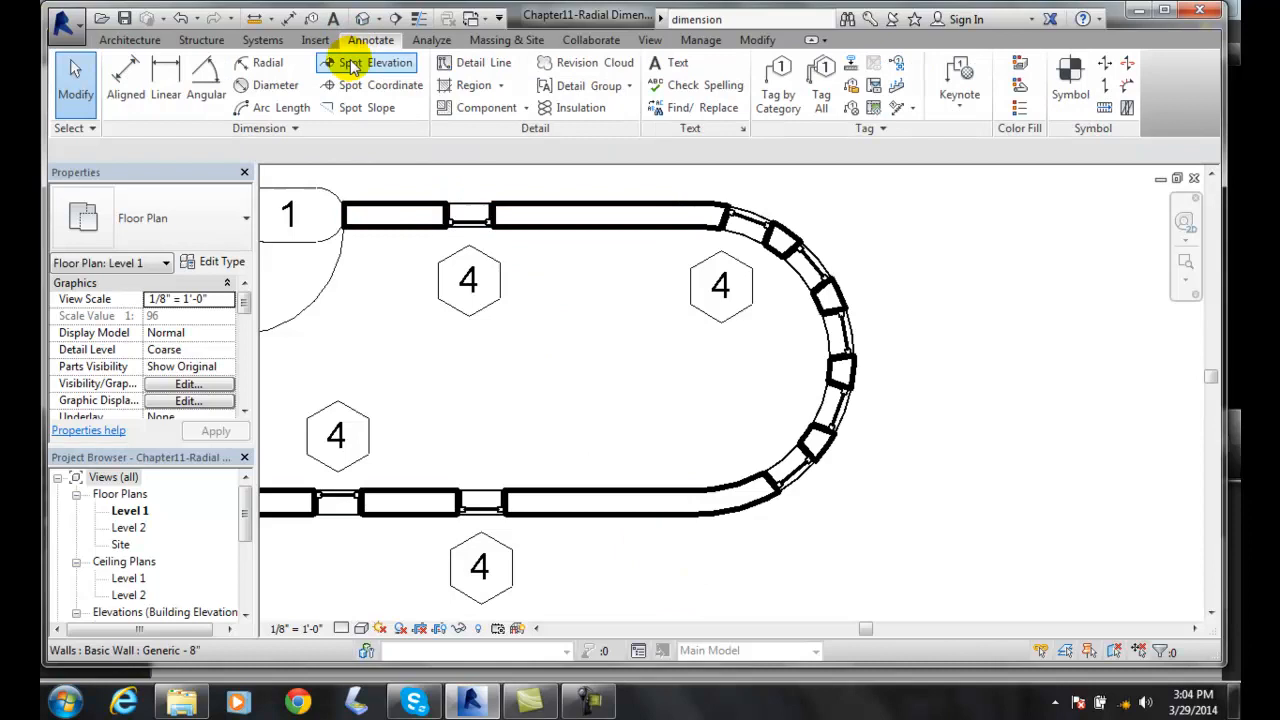
mouse_move(280, 108)
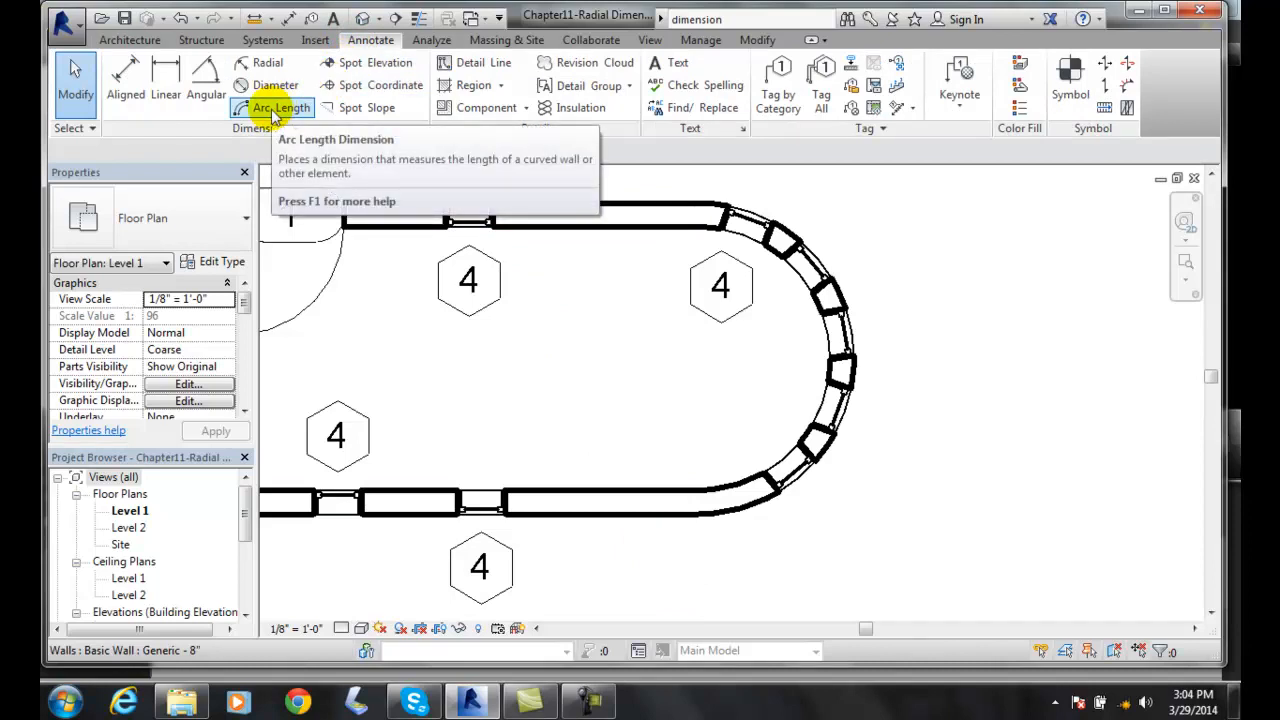
click(280, 108)
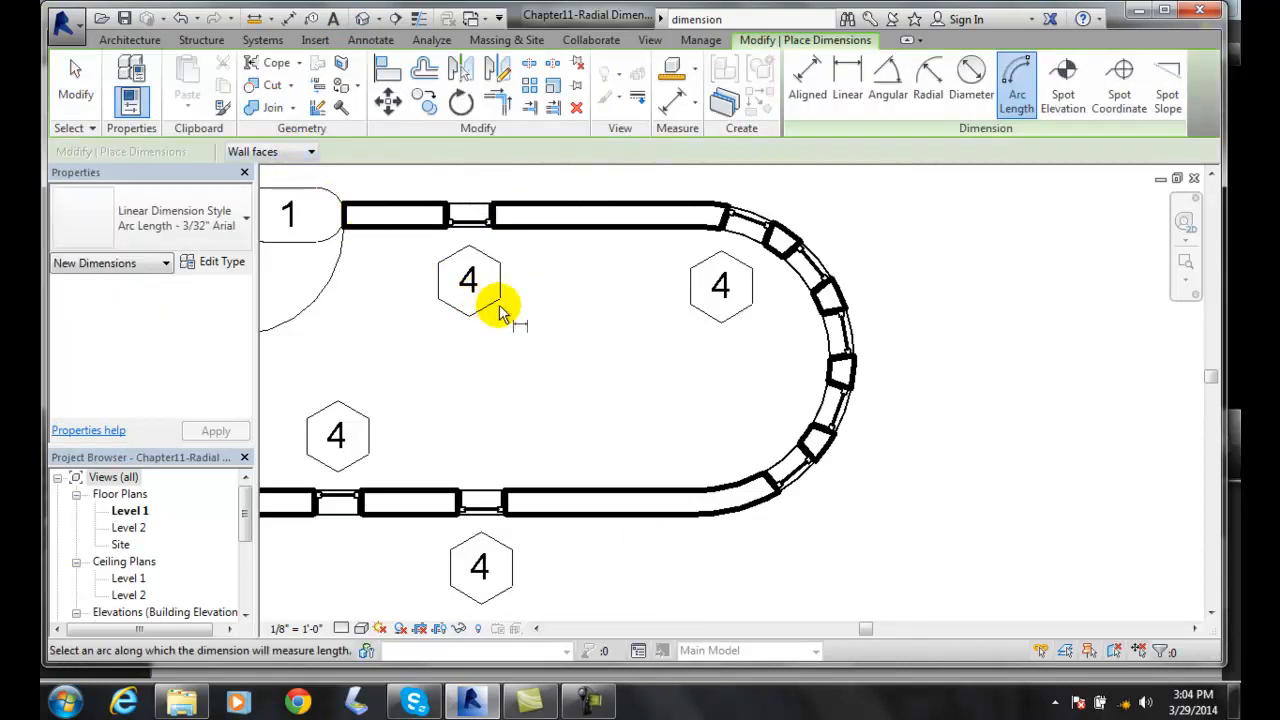
mouse_move(580, 330)
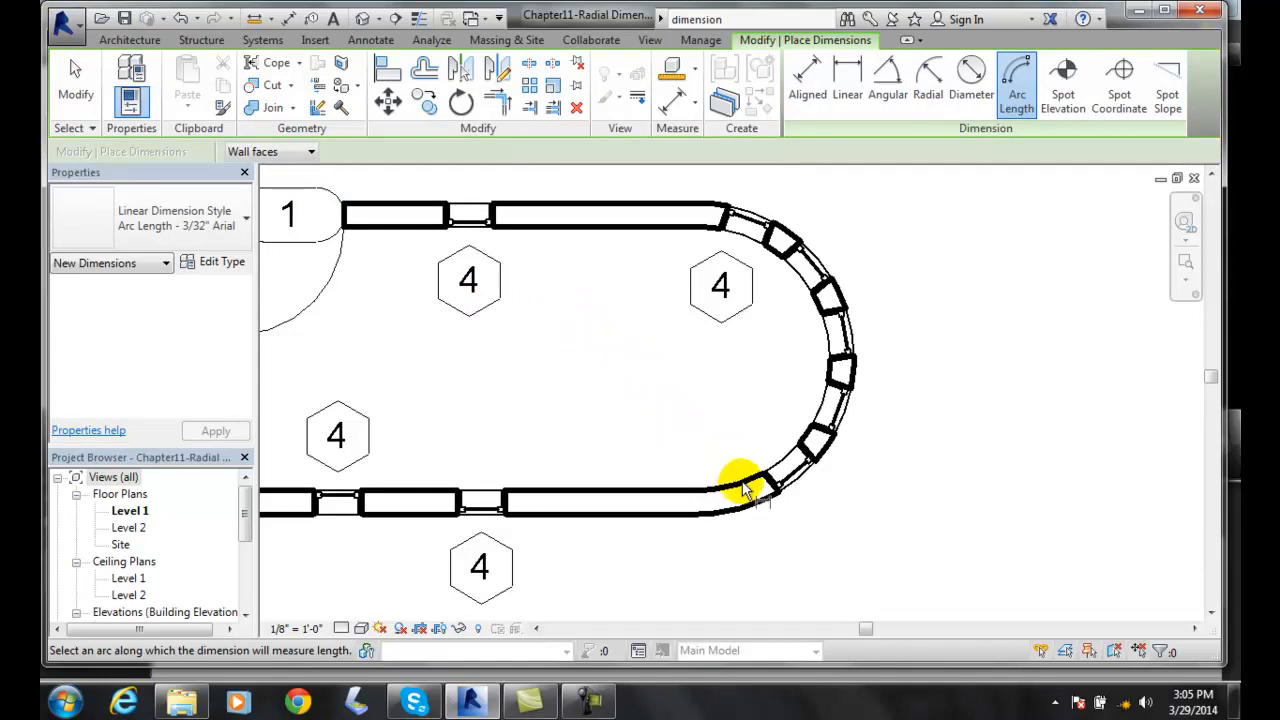
mouse_move(750, 496)
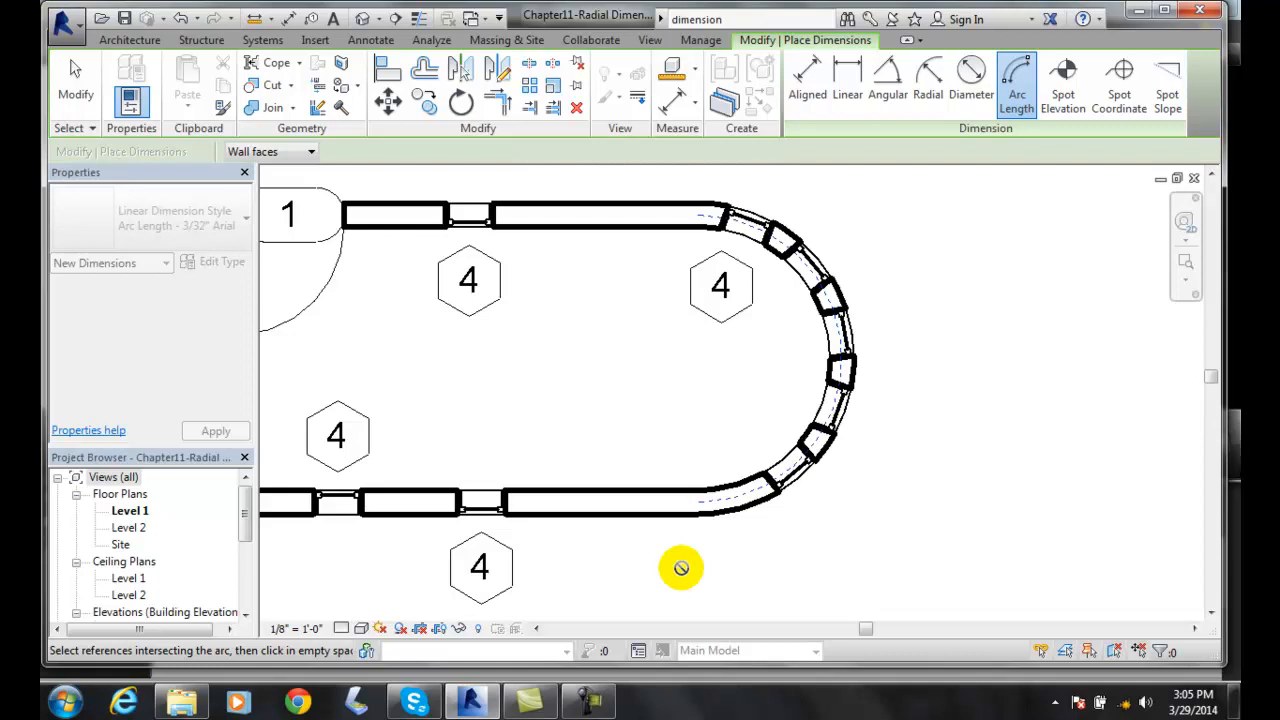
mouse_move(684, 556)
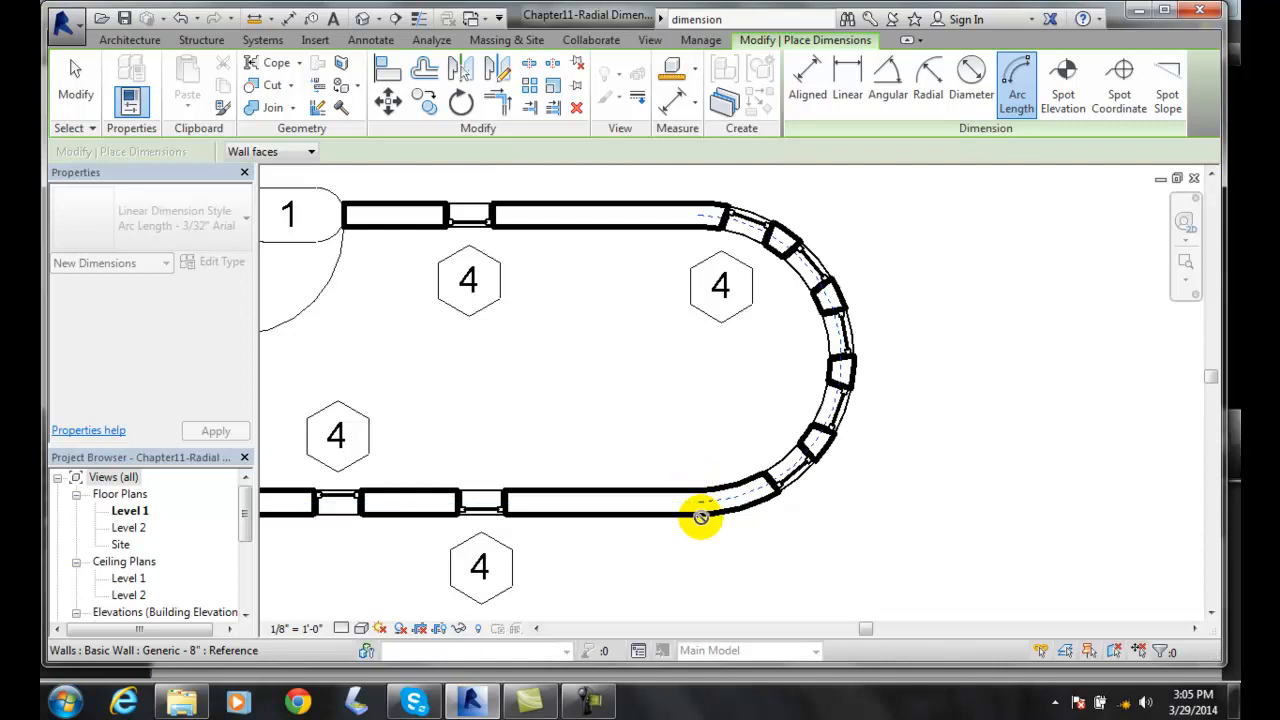
mouse_move(764, 470)
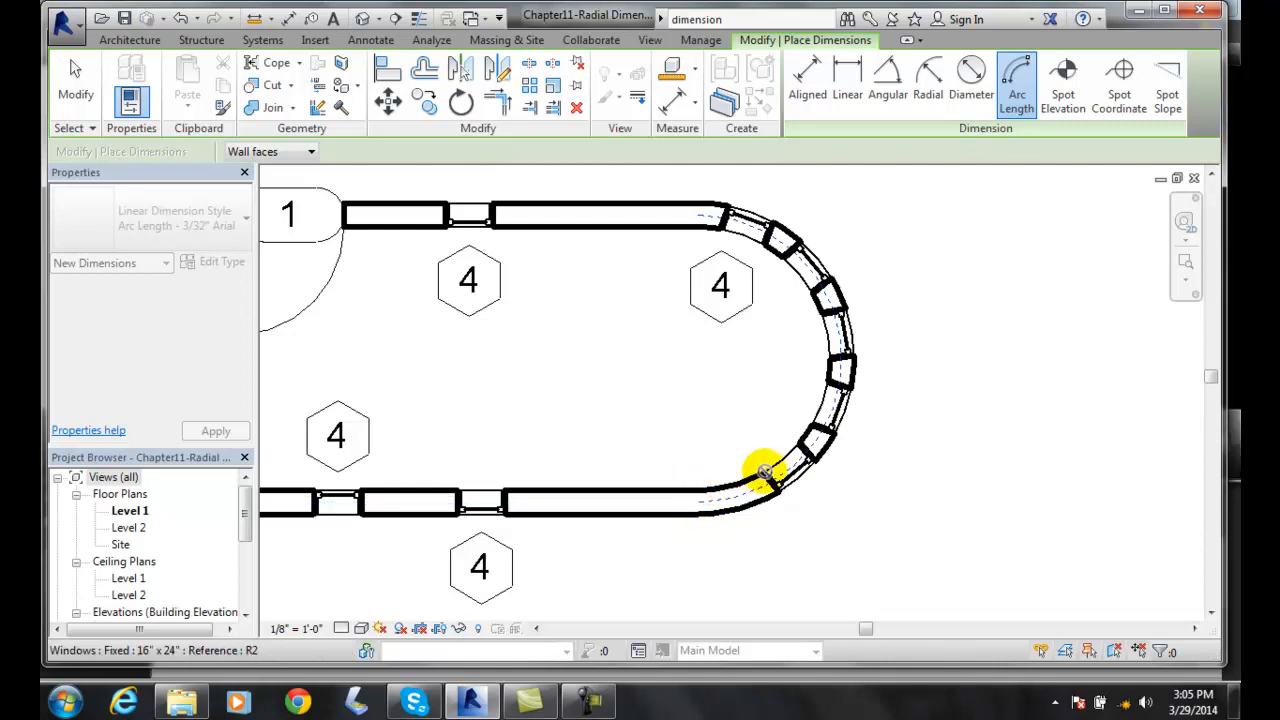
mouse_move(776, 478)
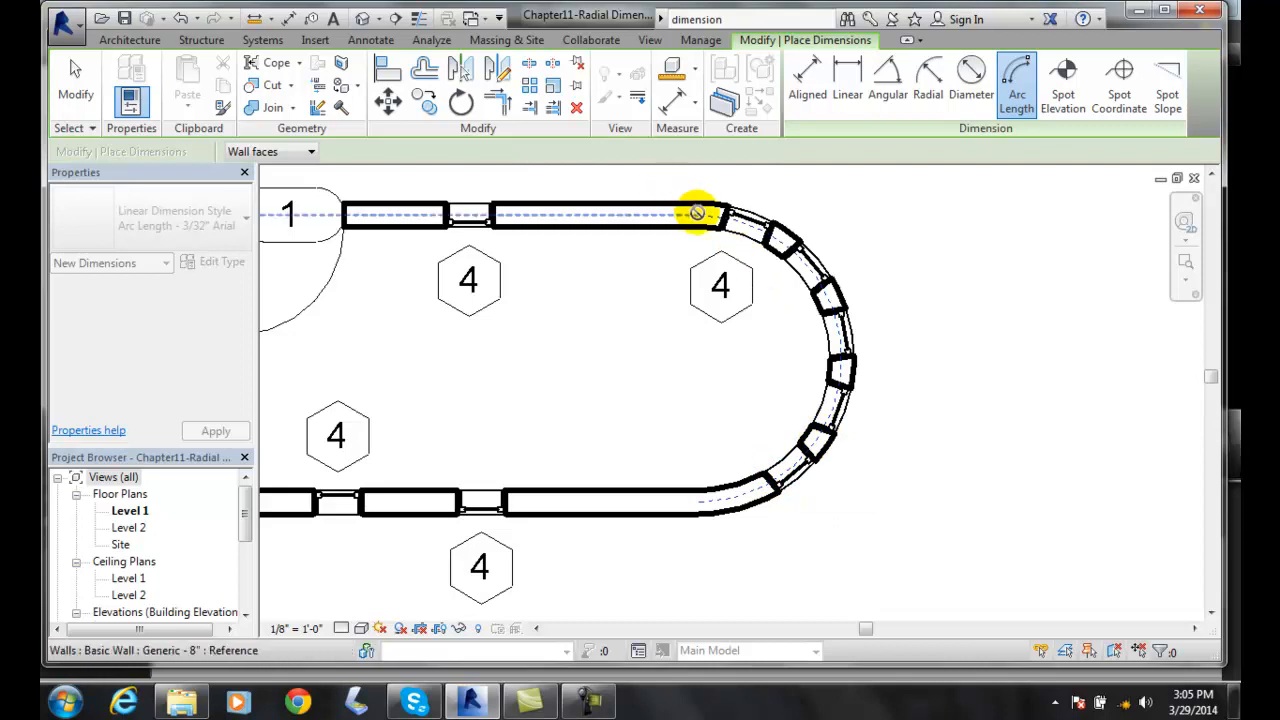
mouse_move(696, 212)
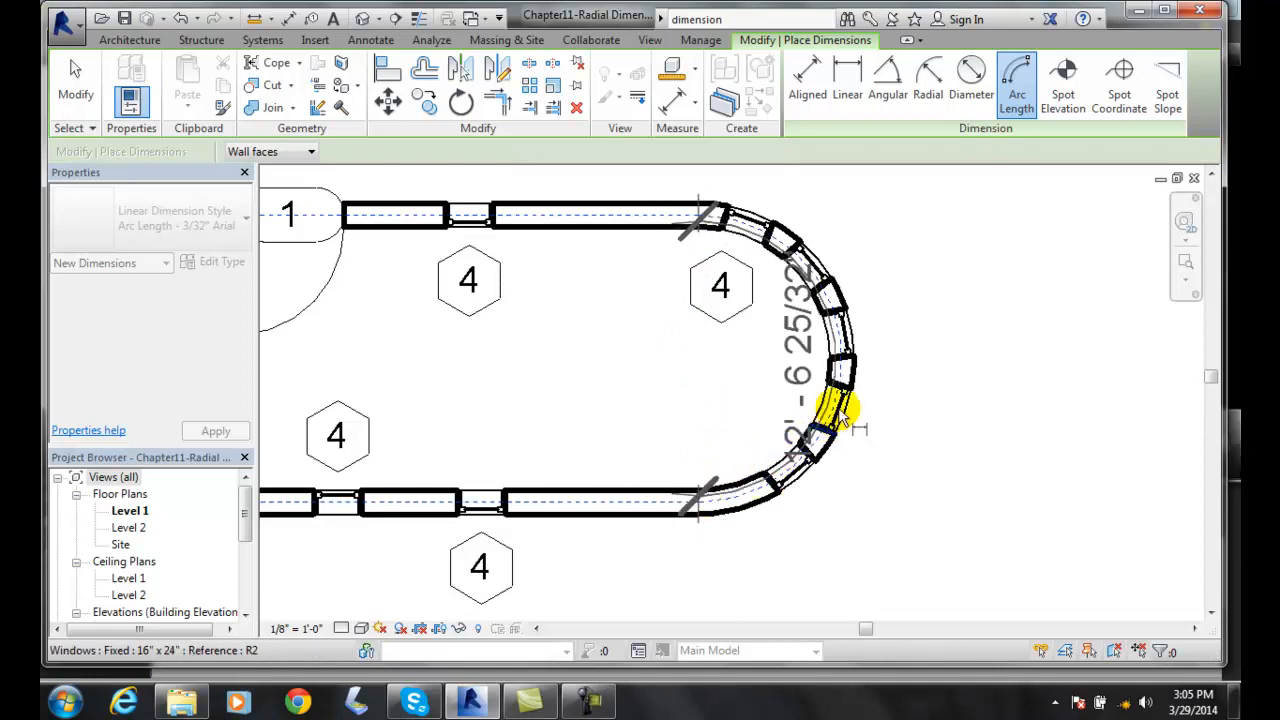
Position the 12' - 6 25/32" arc length dimension outside the curved wall.
click(916, 360)
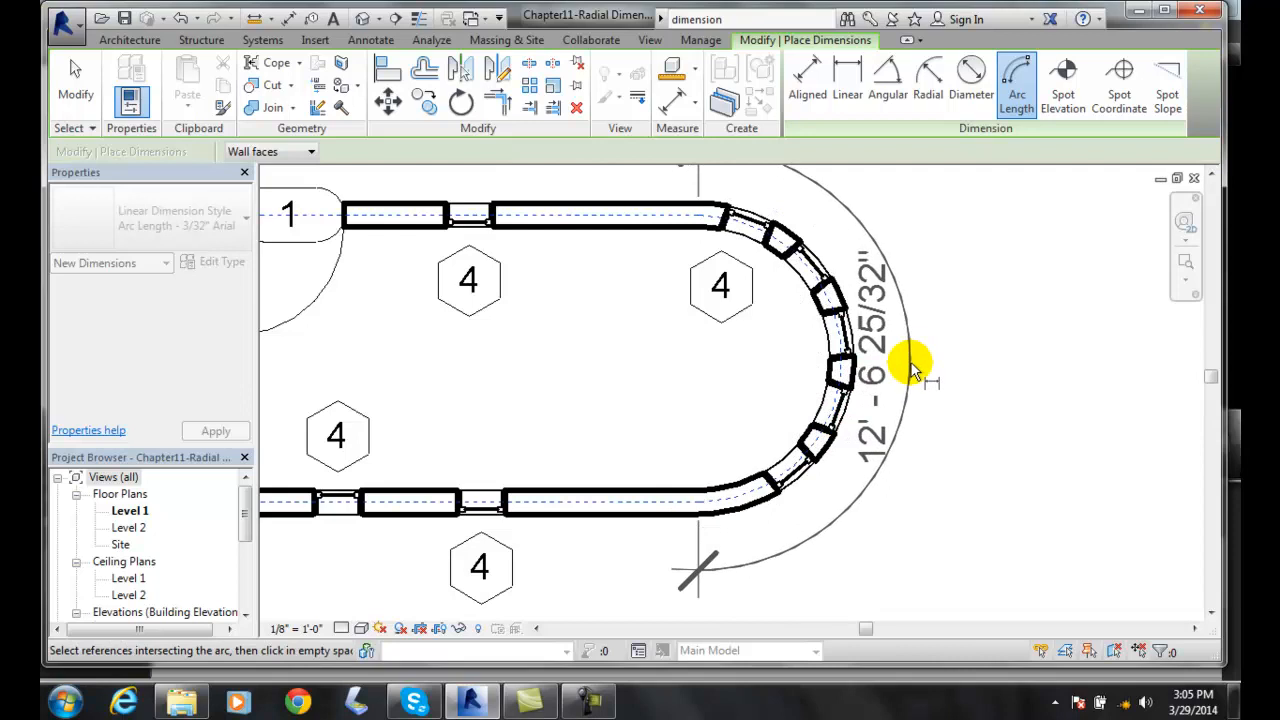
Place the 12' - 6 25/32" dimension beside the wall and exit dimensioning.
click(916, 360)
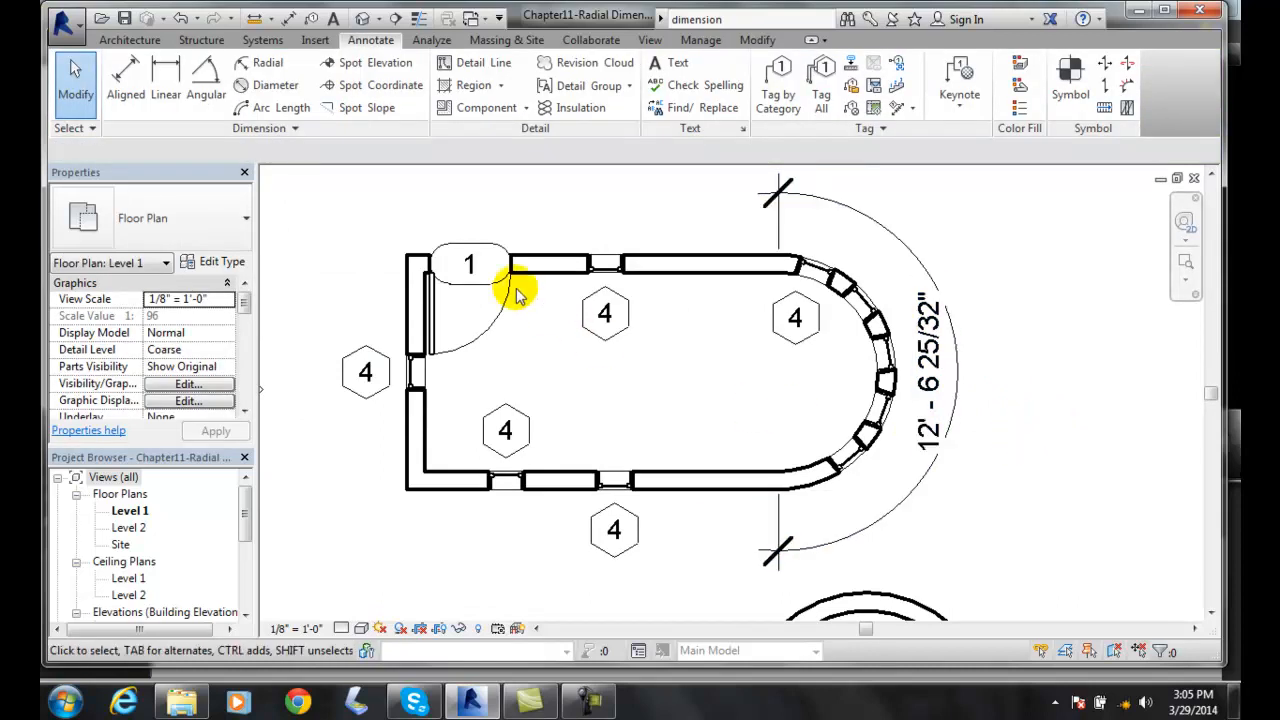
mouse_move(280, 108)
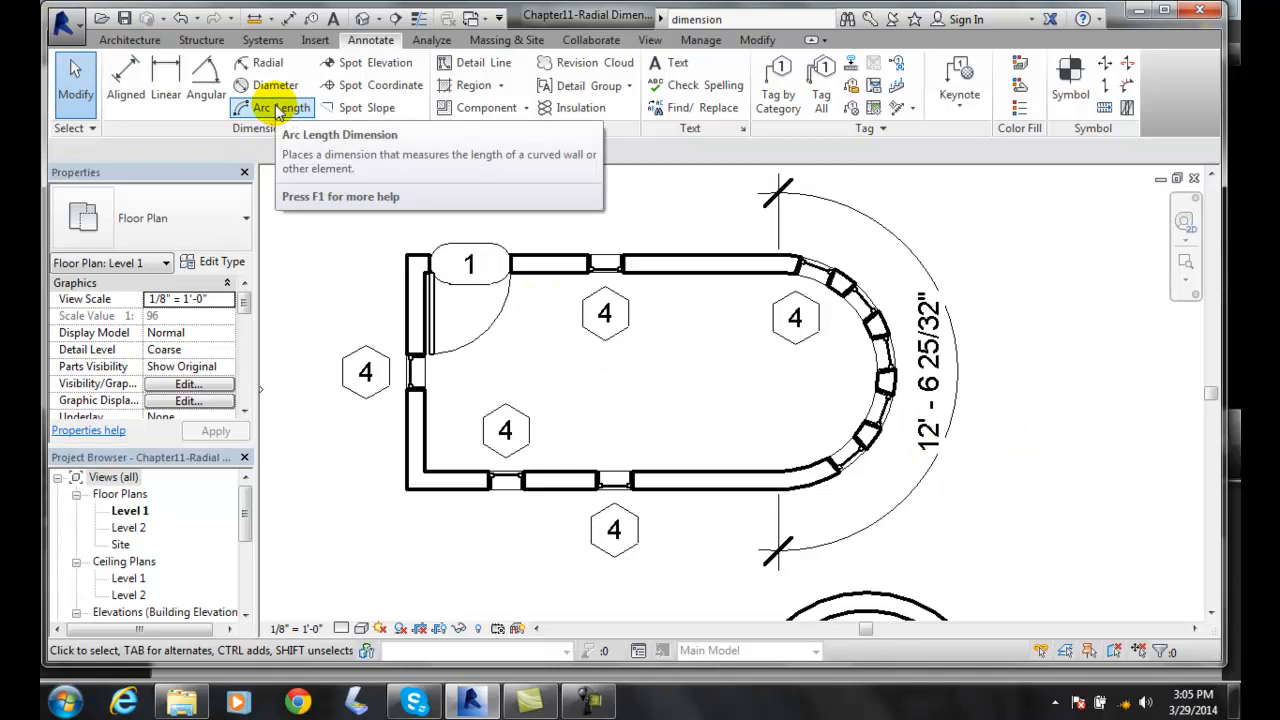
mouse_move(282, 108)
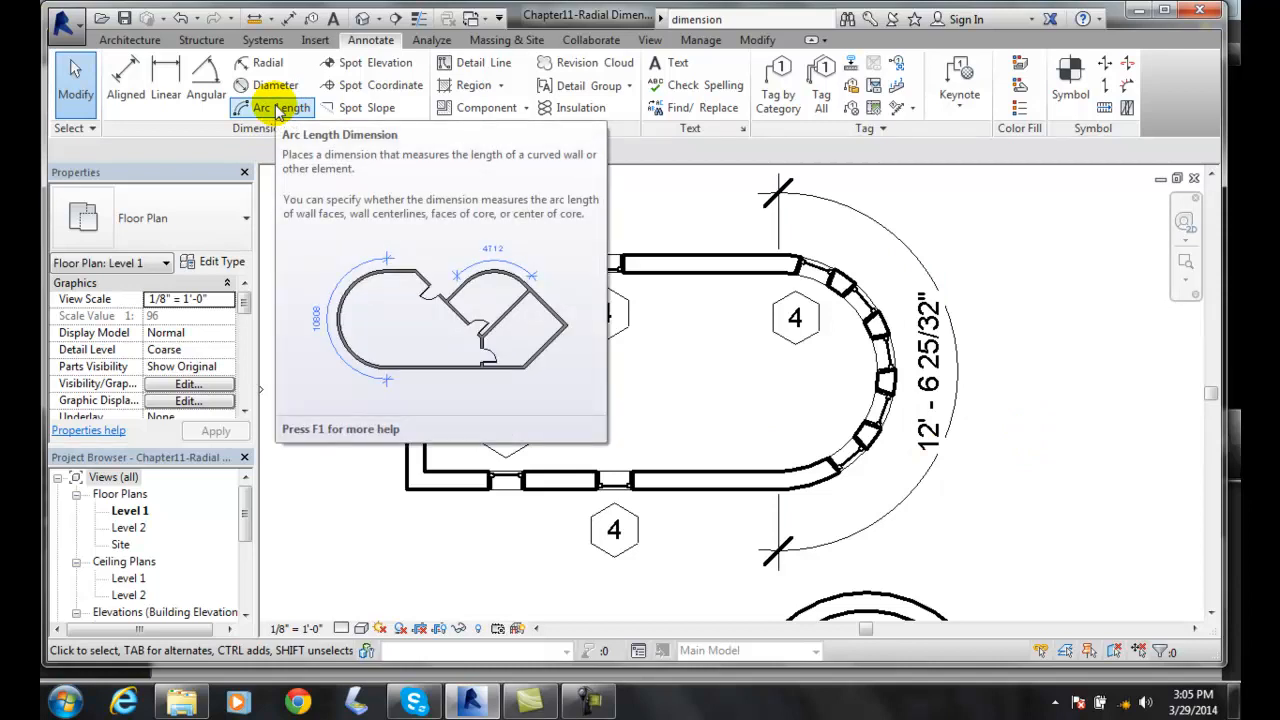
click(280, 108)
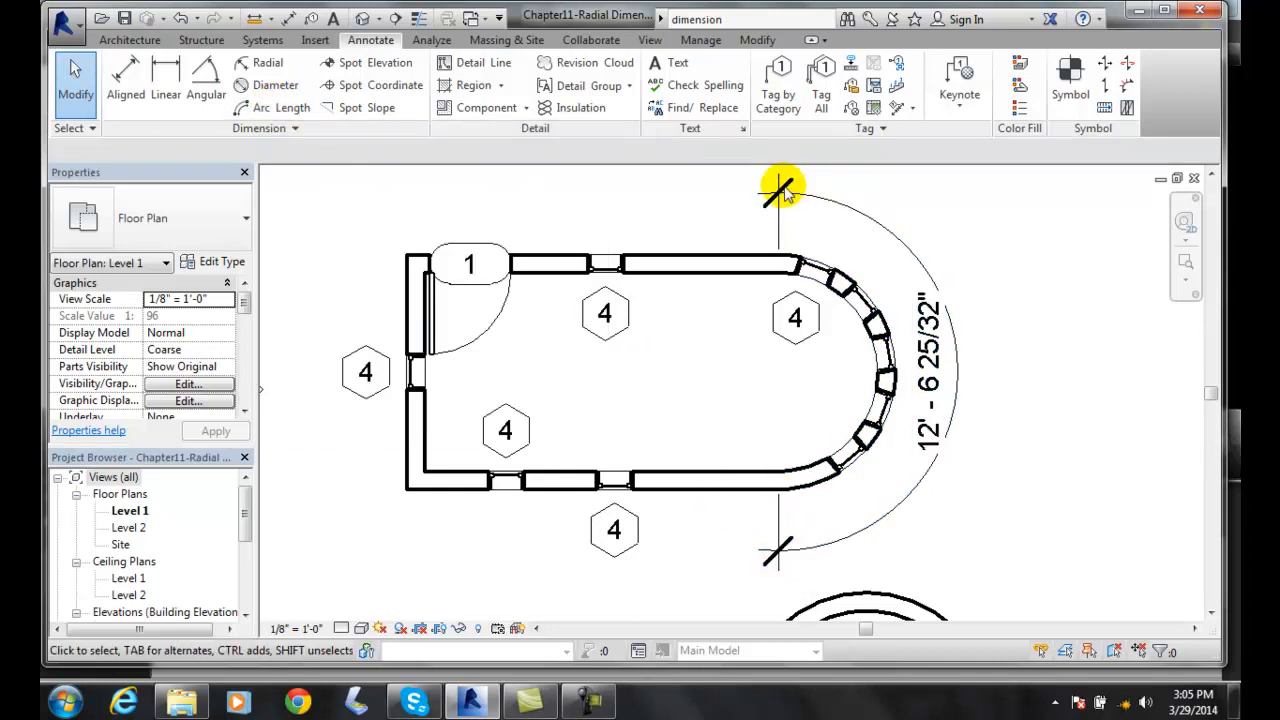
mouse_move(1116, 270)
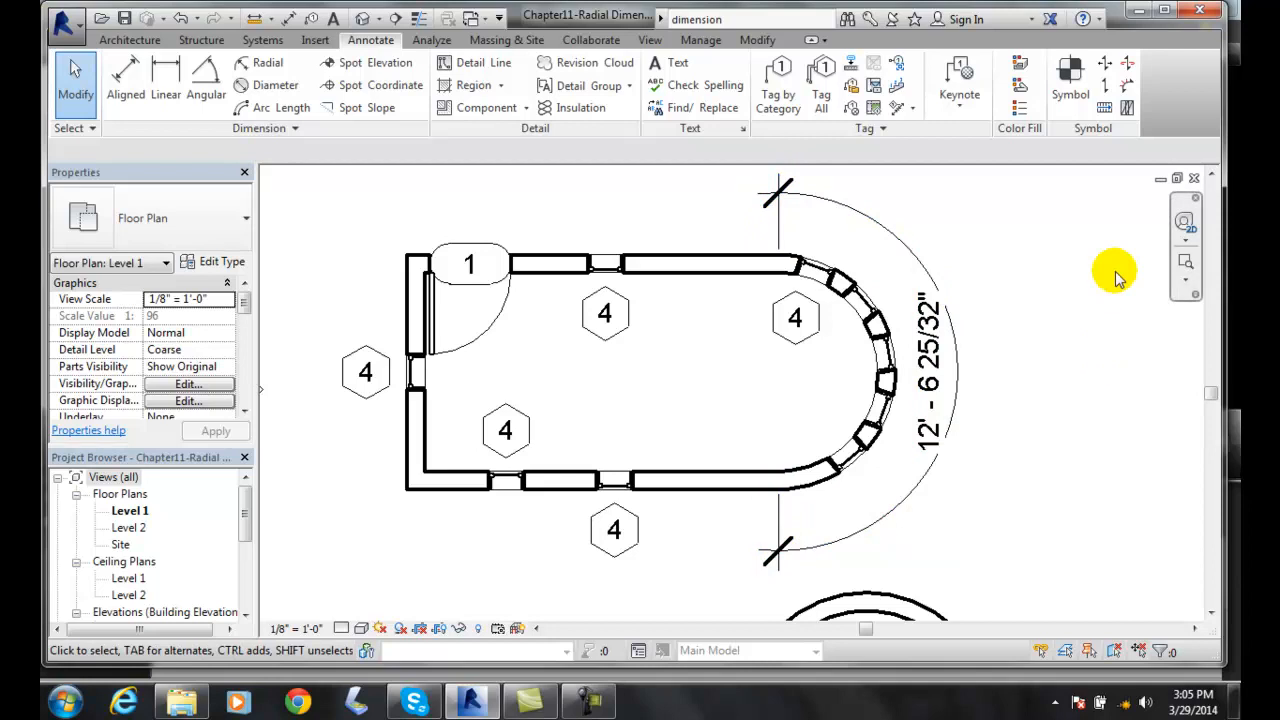